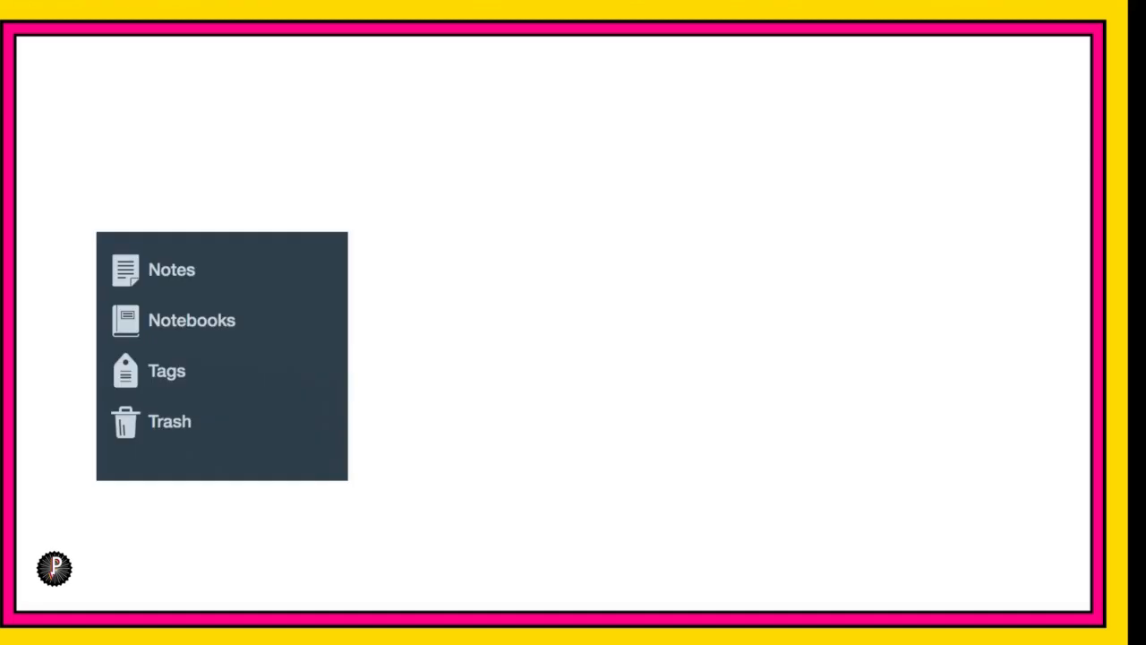
Step: Switch the note list to All Notes and scroll down through it
left_click(170, 270)
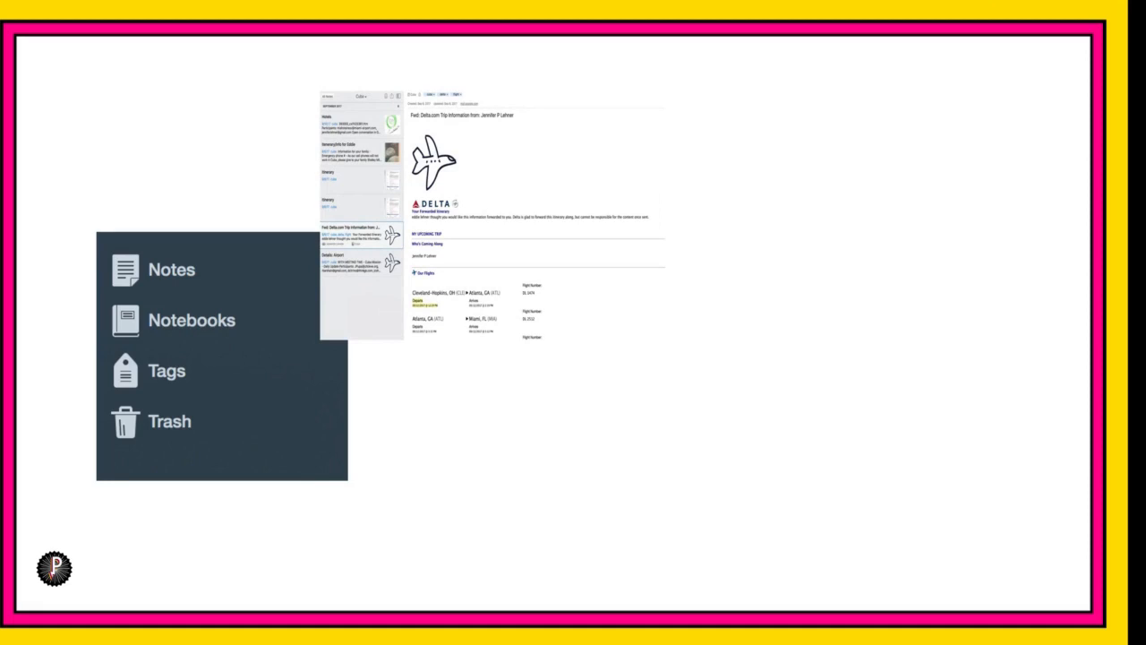
left_click(201, 320)
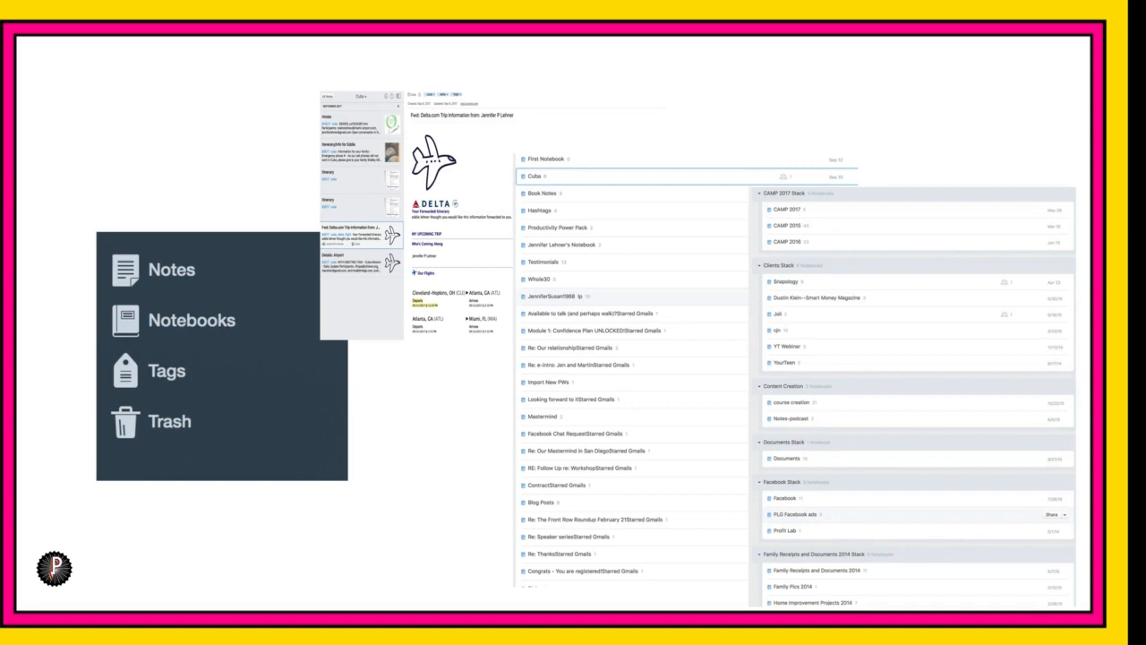
mouse_move(1032, 307)
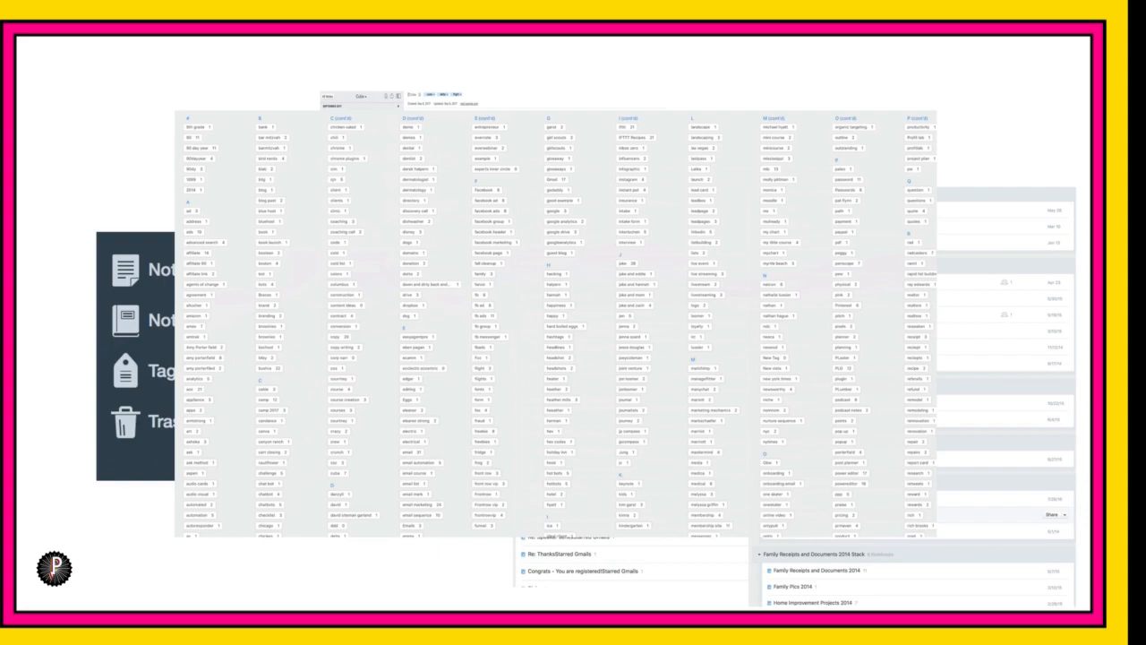
left_click(166, 260)
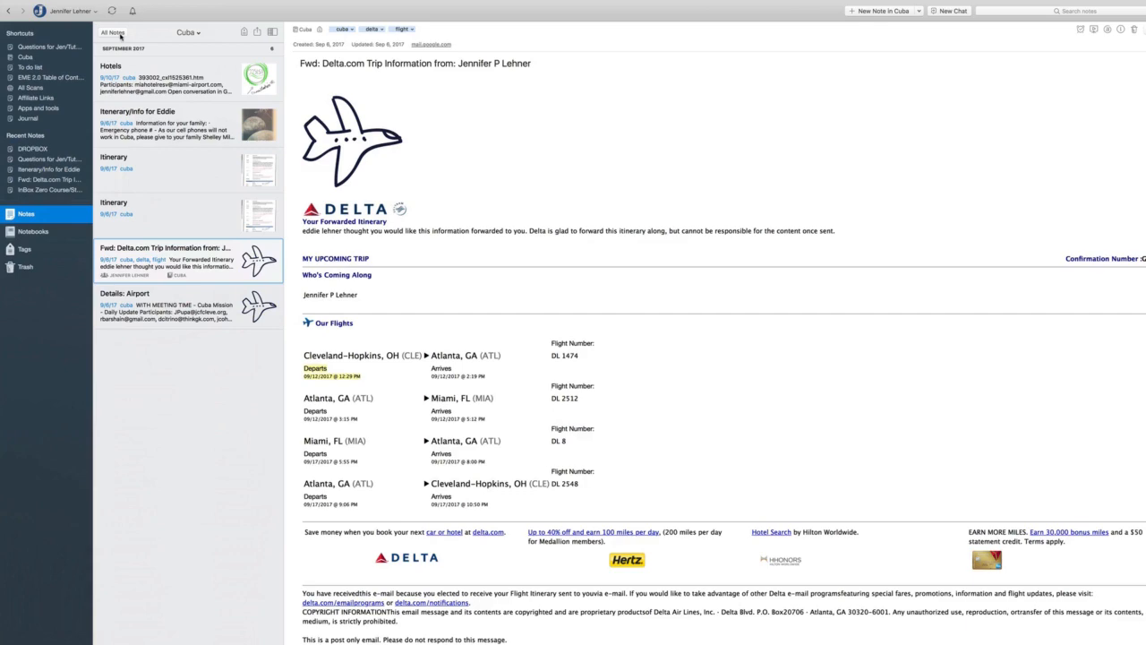
scroll("down", 3)
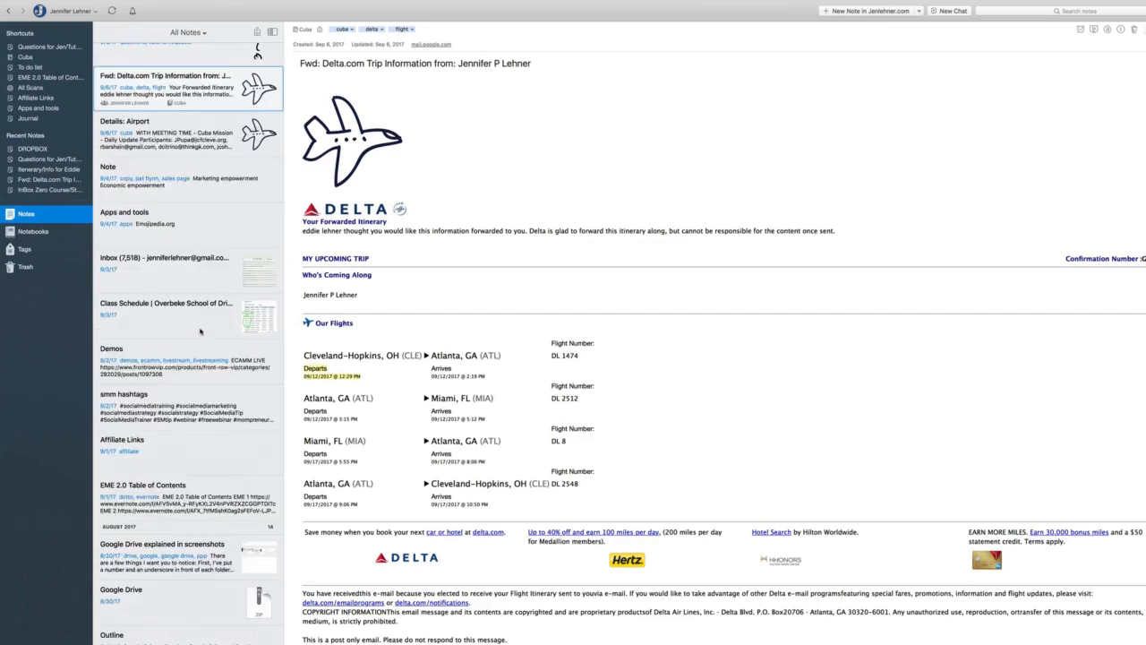
scroll("down", 3)
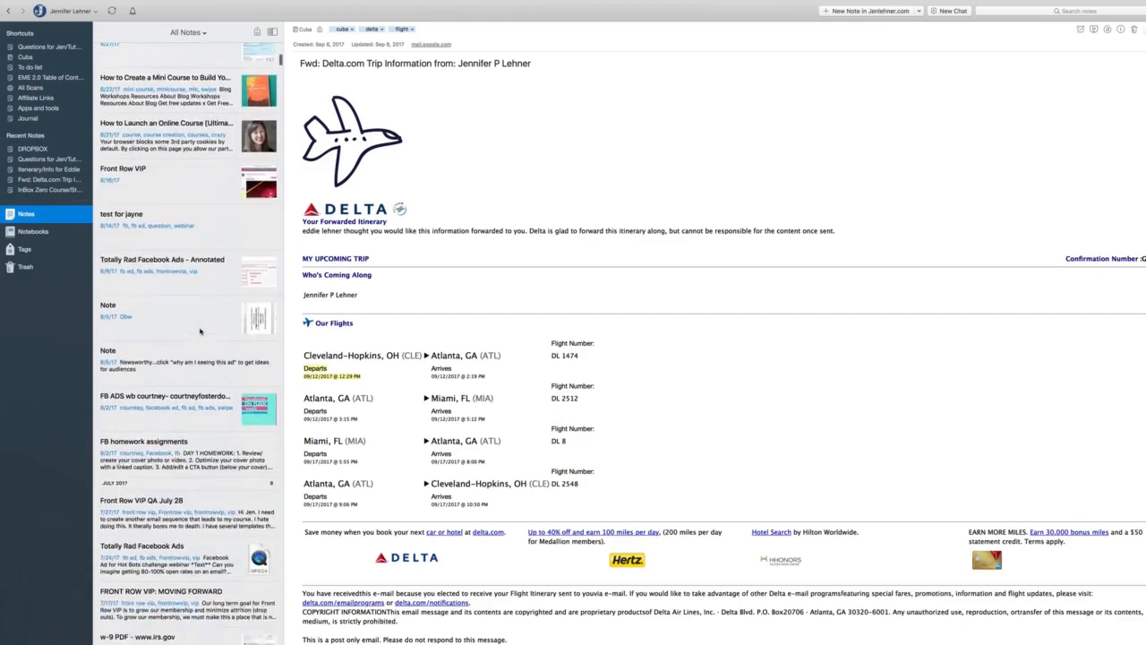
Step: Open the 'Totally Rad Facebook Ads - Annotated' note and scroll through its labeled ad PDF
left_click(166, 265)
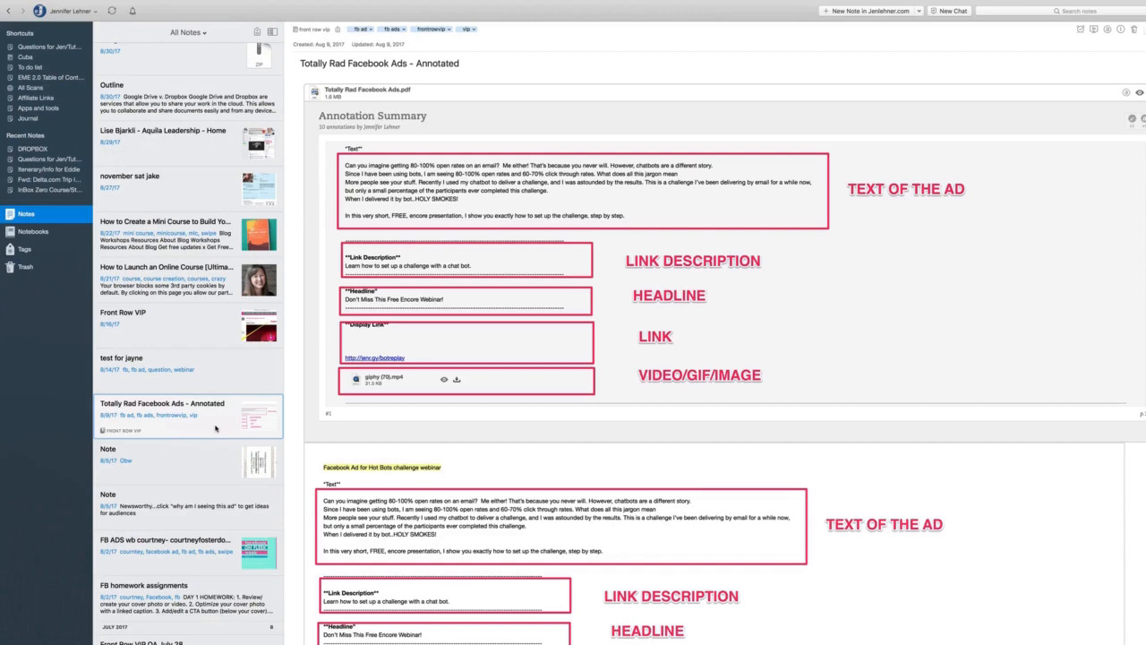
scroll("down", 3)
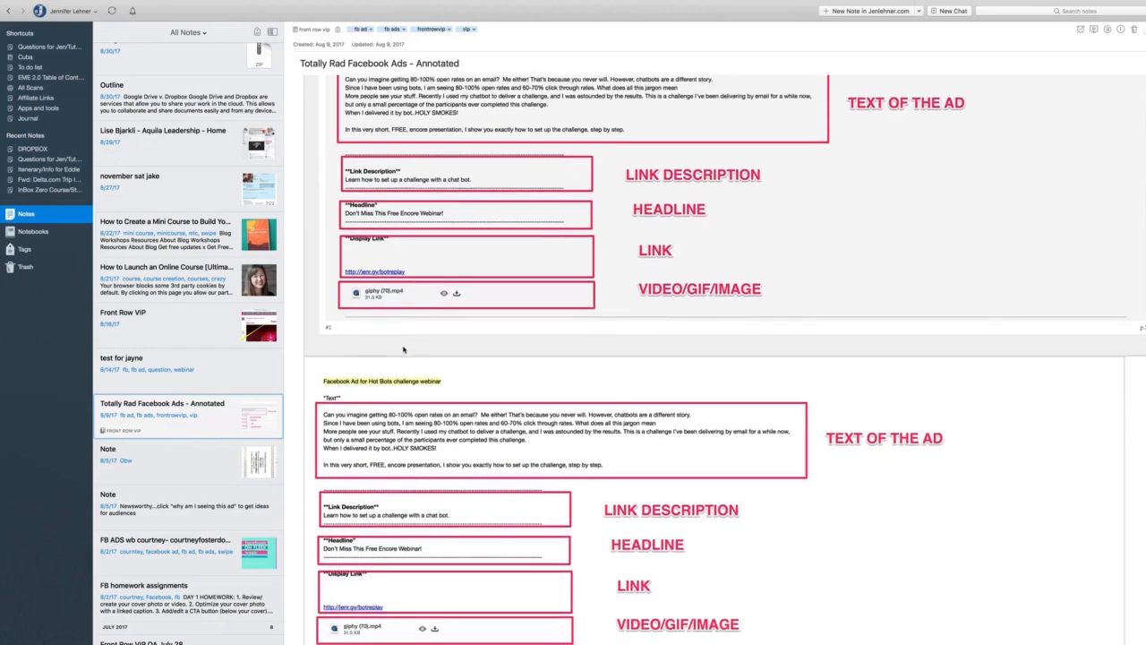
scroll("down", 3)
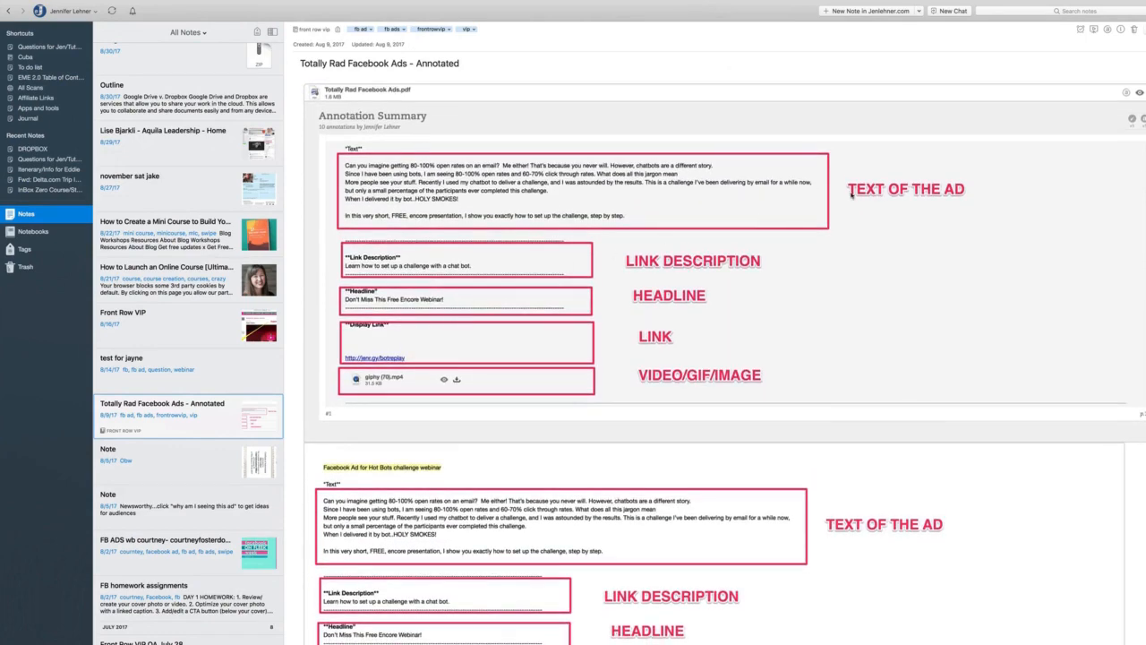
mouse_move(631, 311)
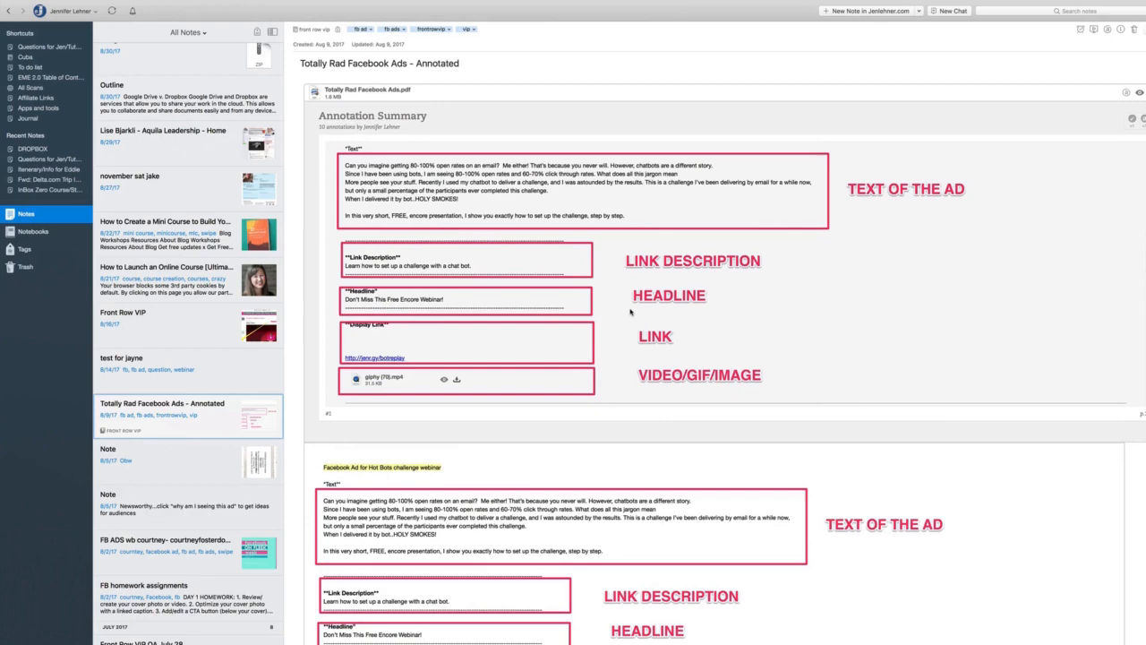
scroll("down", 3)
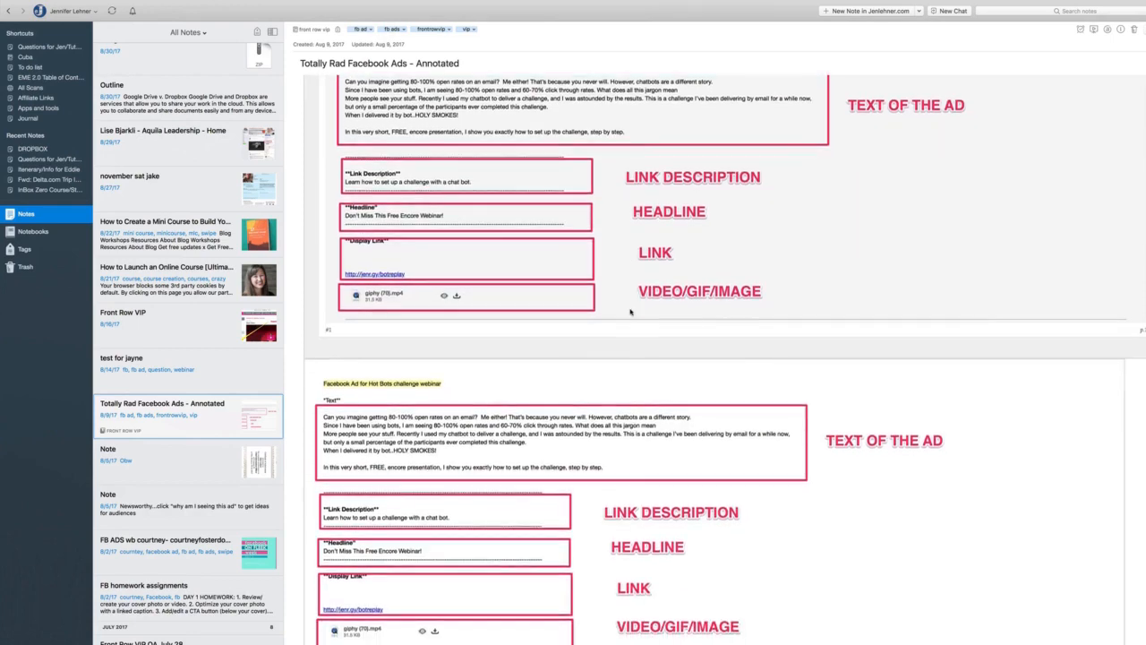
scroll("down", 3)
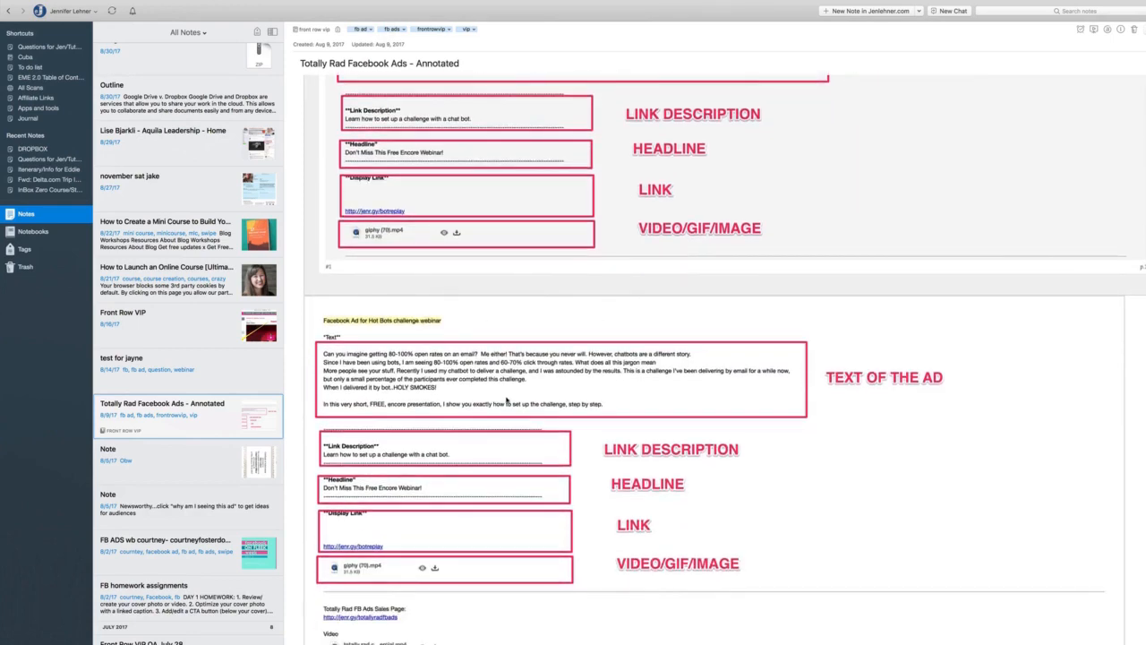
scroll("down", 3)
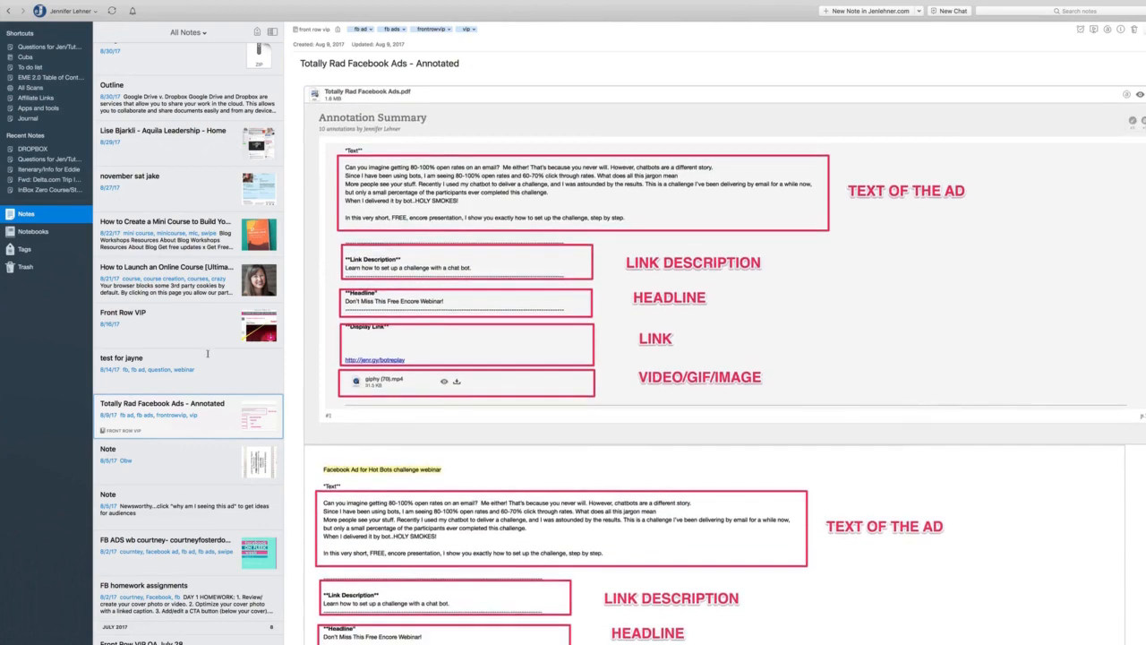
Step: Show the Notebooks list and scroll to the Clients, Content Creation and Facebook stacks
left_click(33, 231)
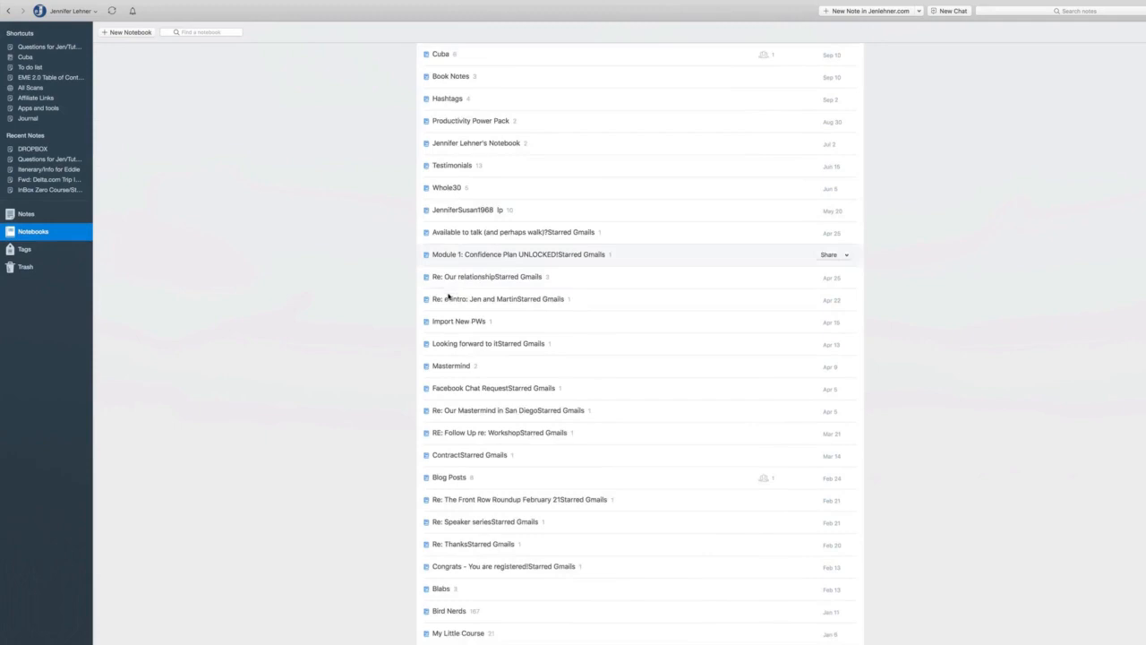
scroll("down", 3)
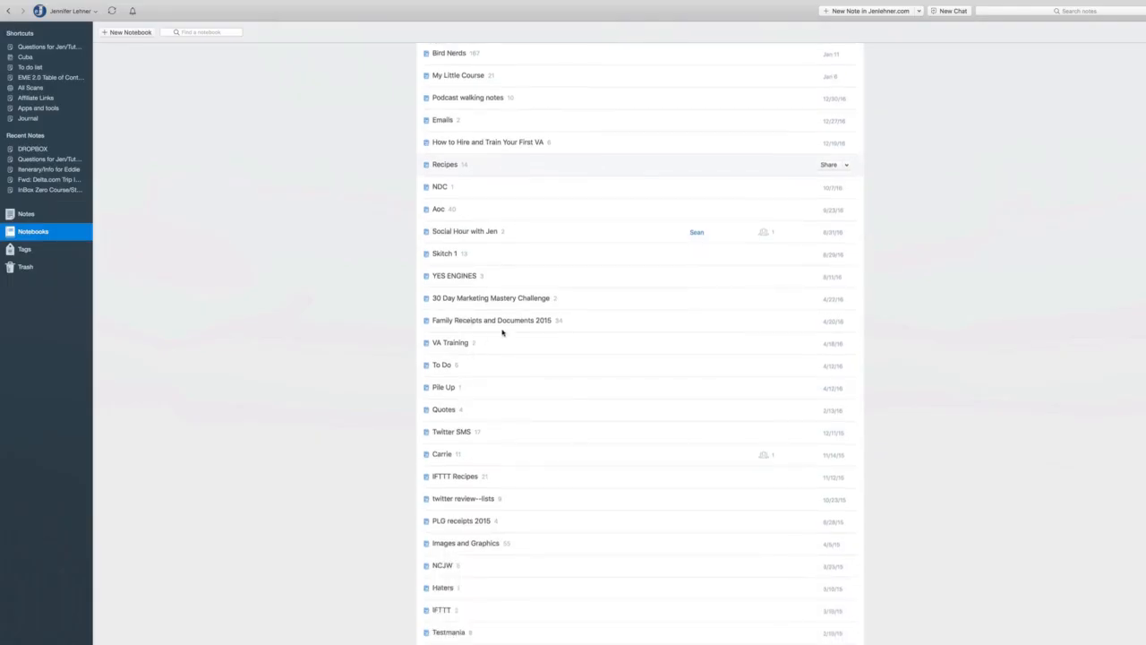
scroll("down", 3)
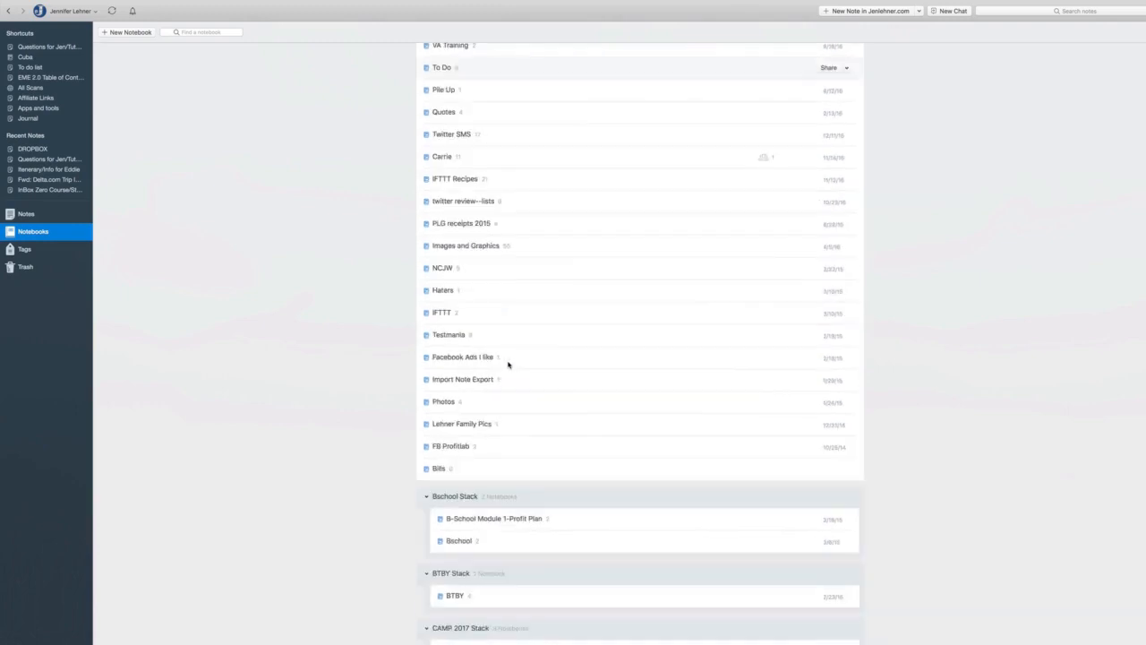
scroll("down", 3)
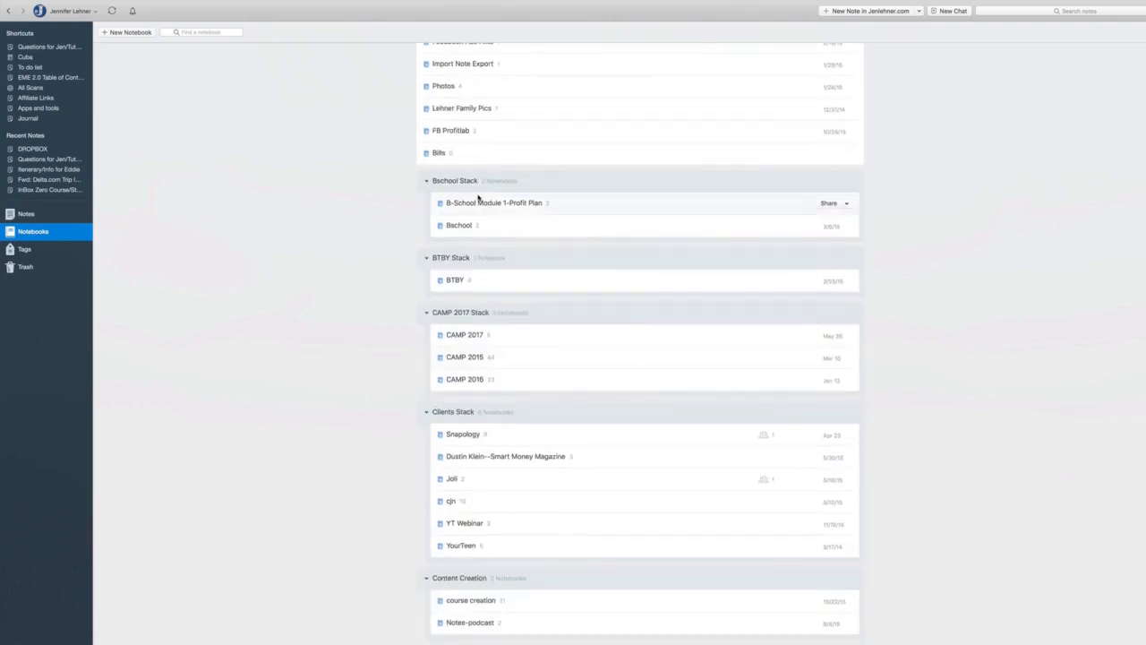
scroll("down", 3)
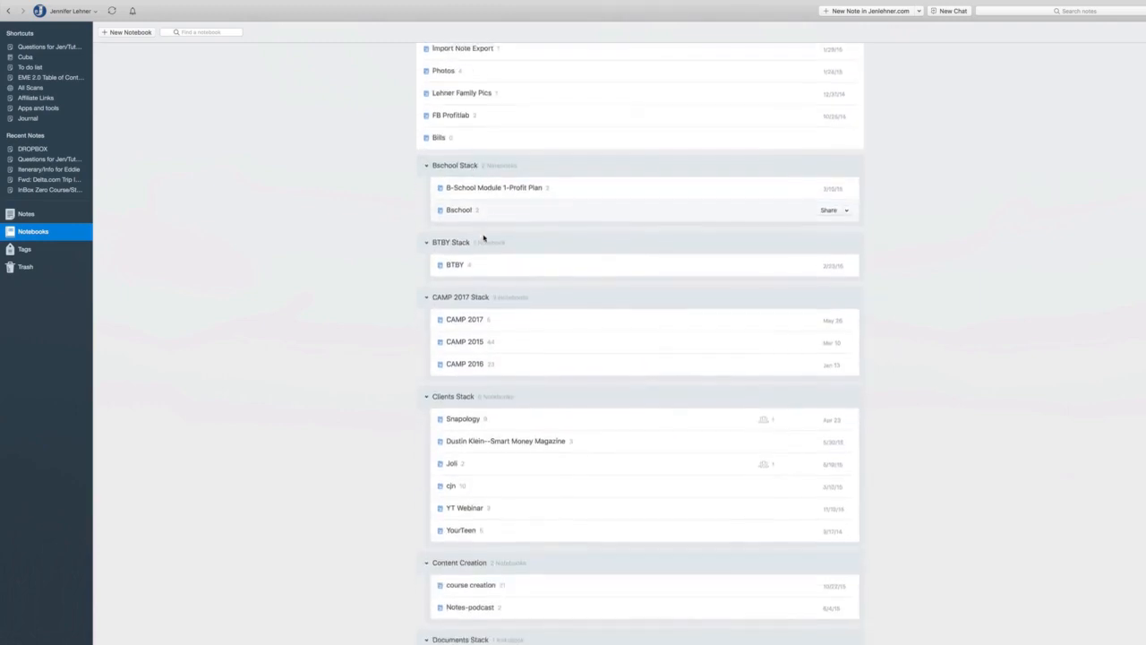
scroll("down", 3)
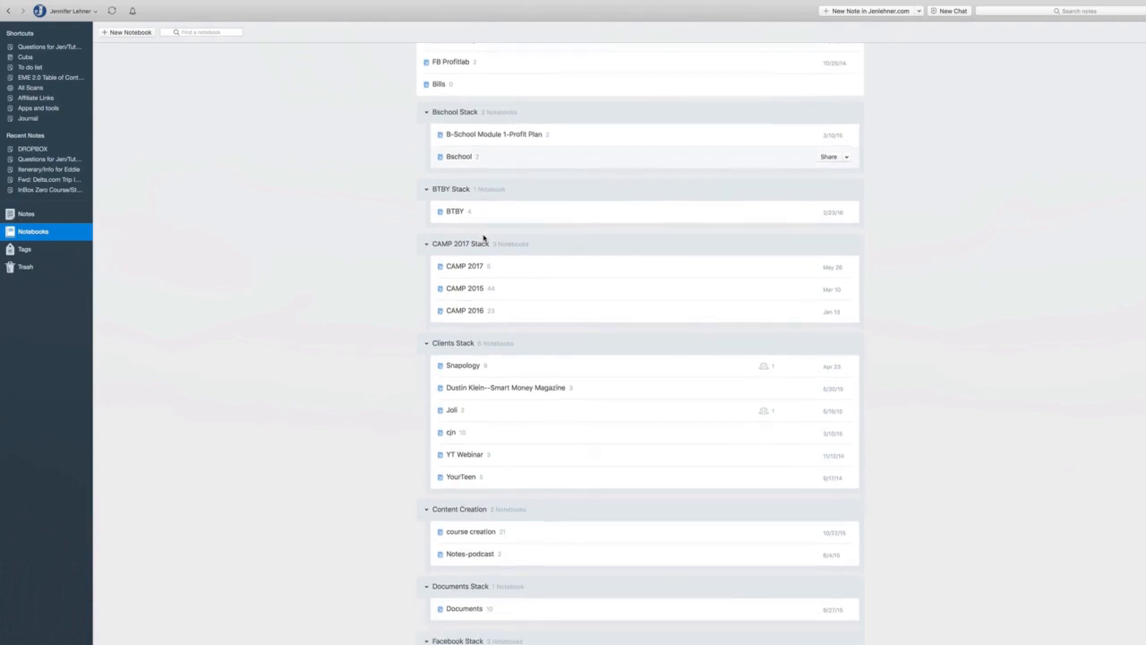
mouse_move(483, 295)
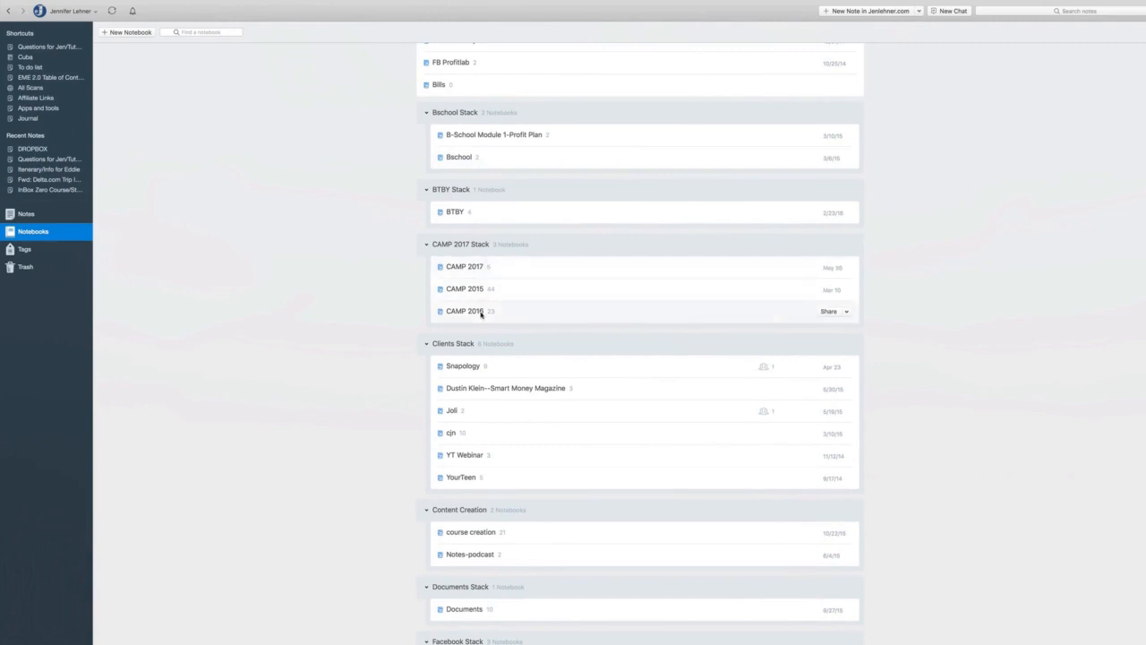
scroll("down", 3)
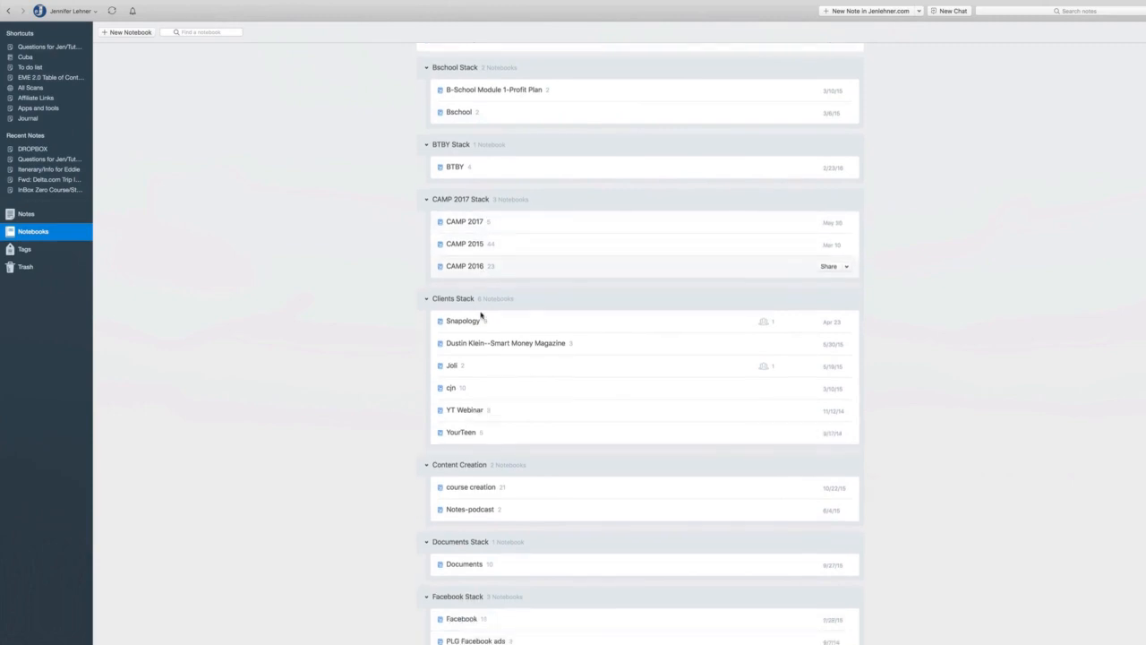
scroll("down", 3)
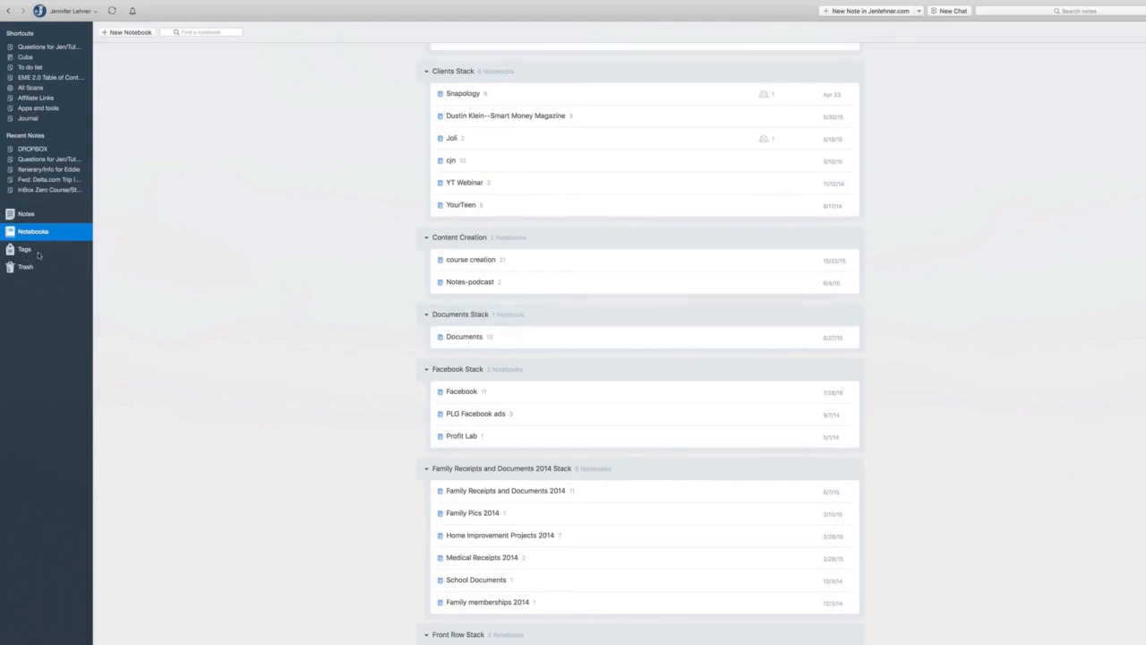
Step: Open the Tags view, scroll across the tag list, then focus the Find a tag box
left_click(25, 249)
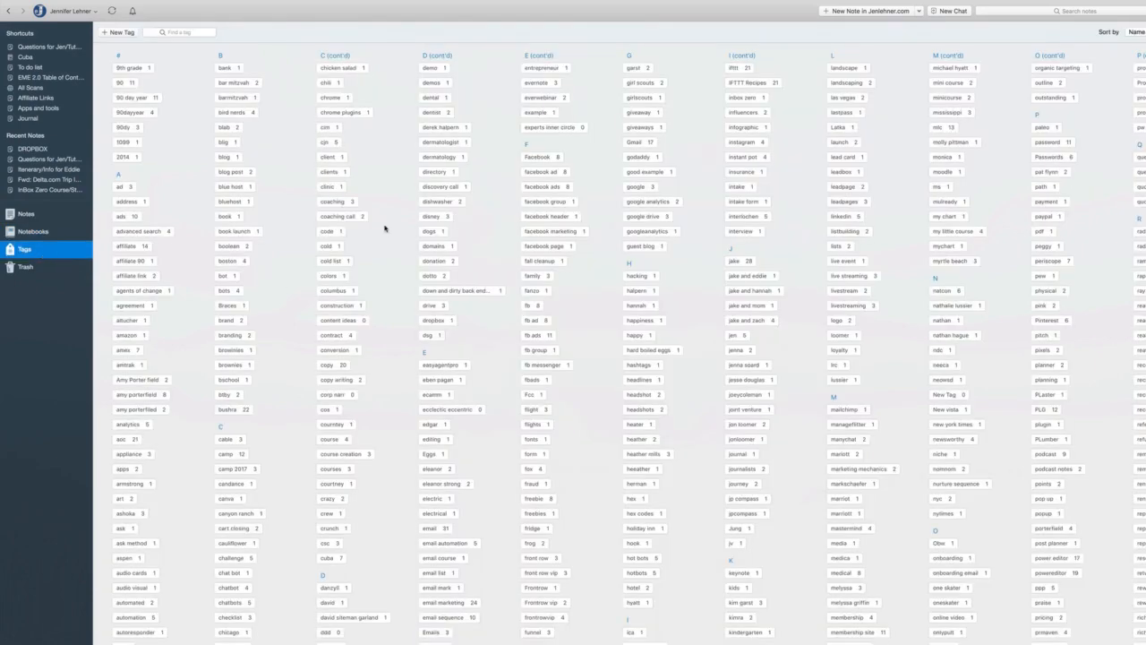
scroll("right", 3)
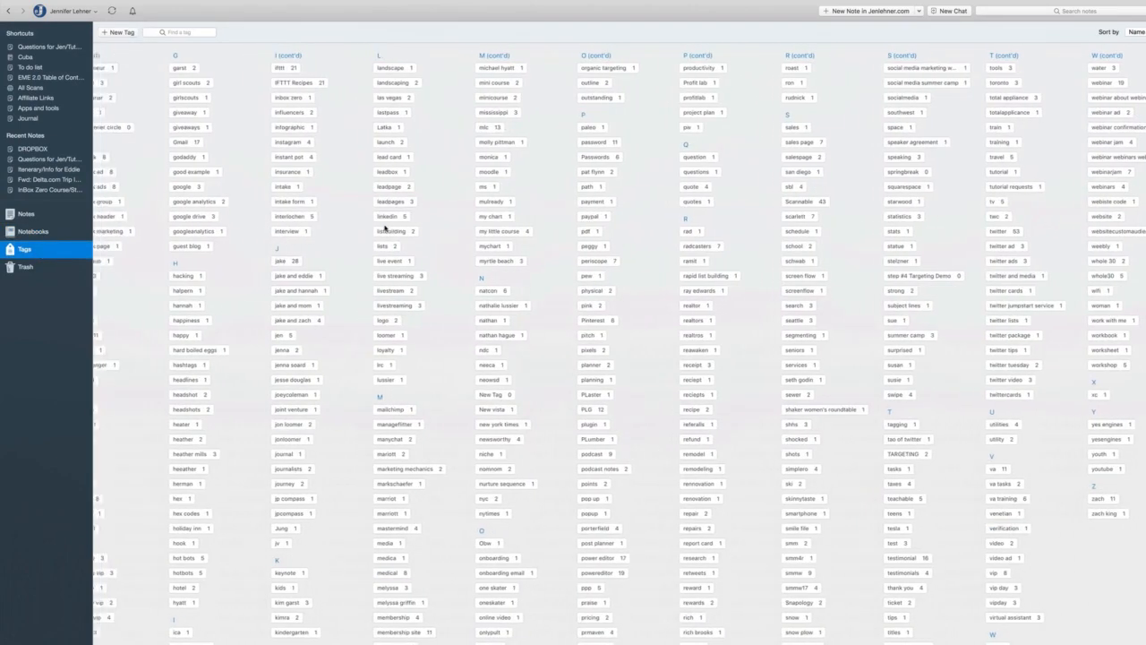
scroll("left", 3)
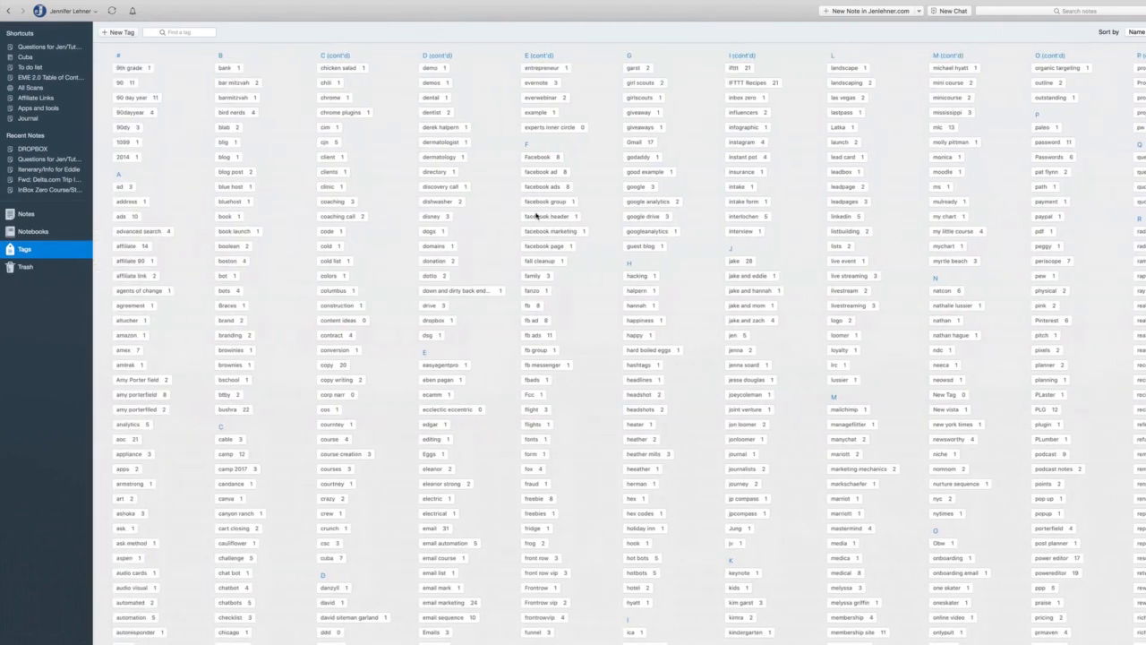
left_click(183, 32)
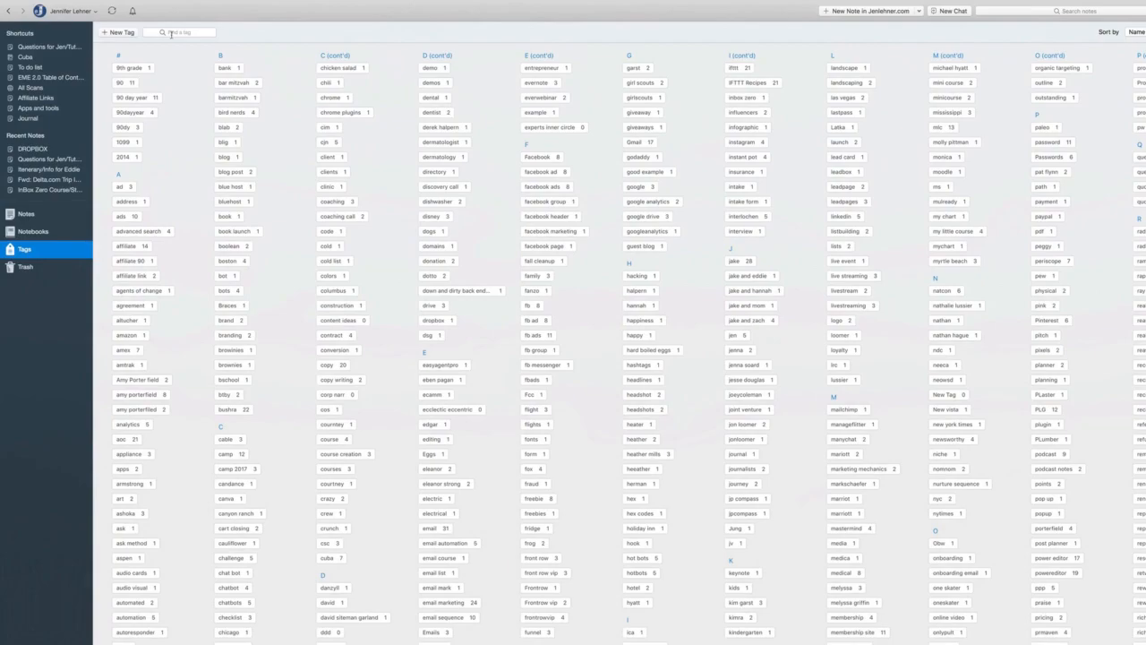
Step: Filter the tag list by typing 'cuba' in the Find a tag field
left_click(179, 33)
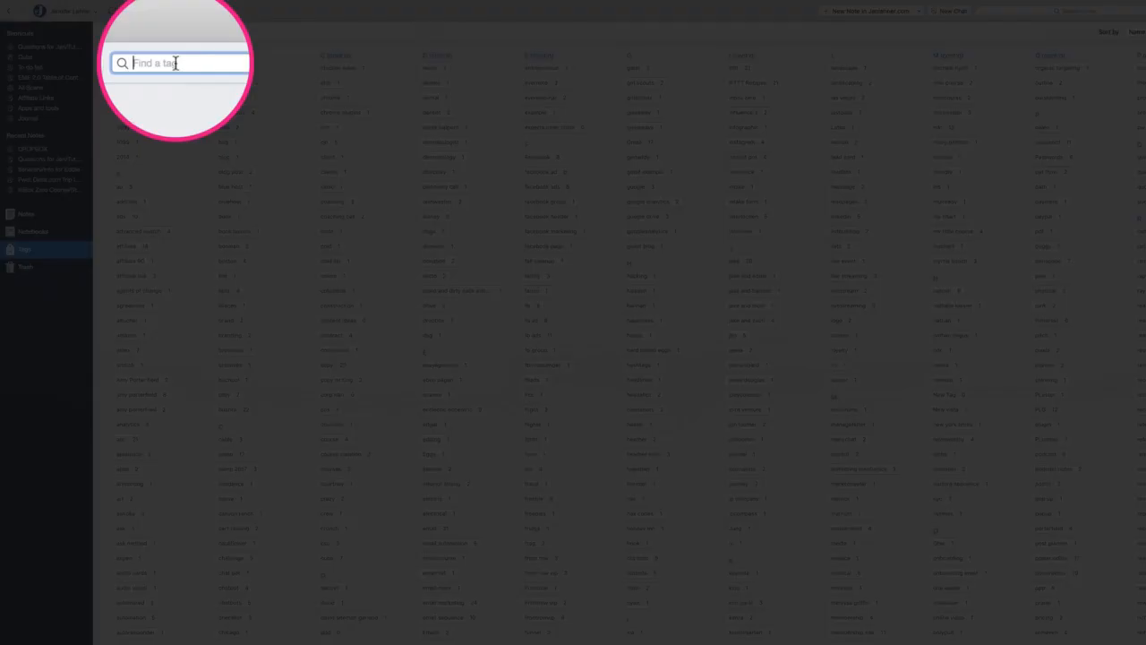
type("cuba")
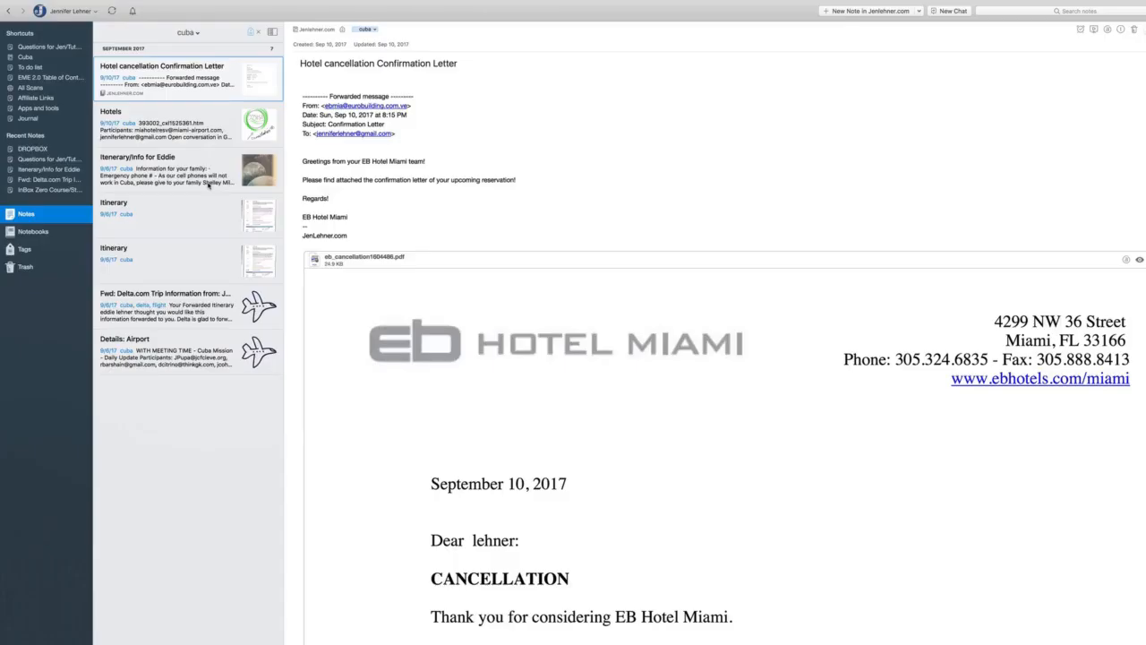
mouse_move(193, 119)
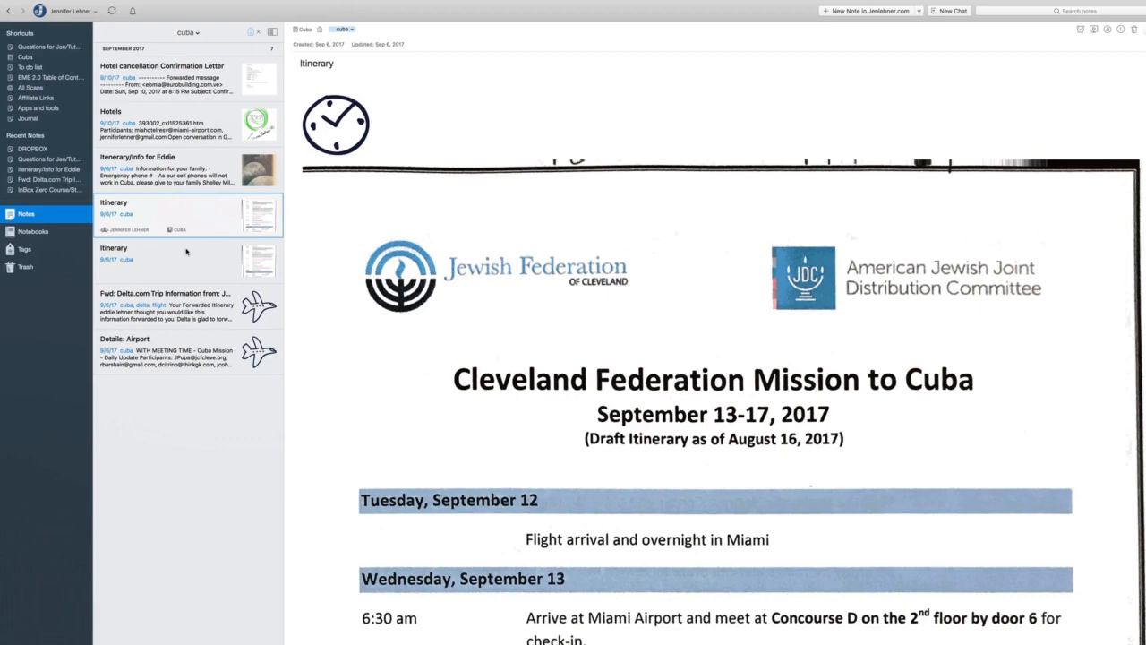
Step: Open the cuba-tagged 'Fwd: Delta.com Trip Information' note showing the flight itinerary
scroll("down", 3)
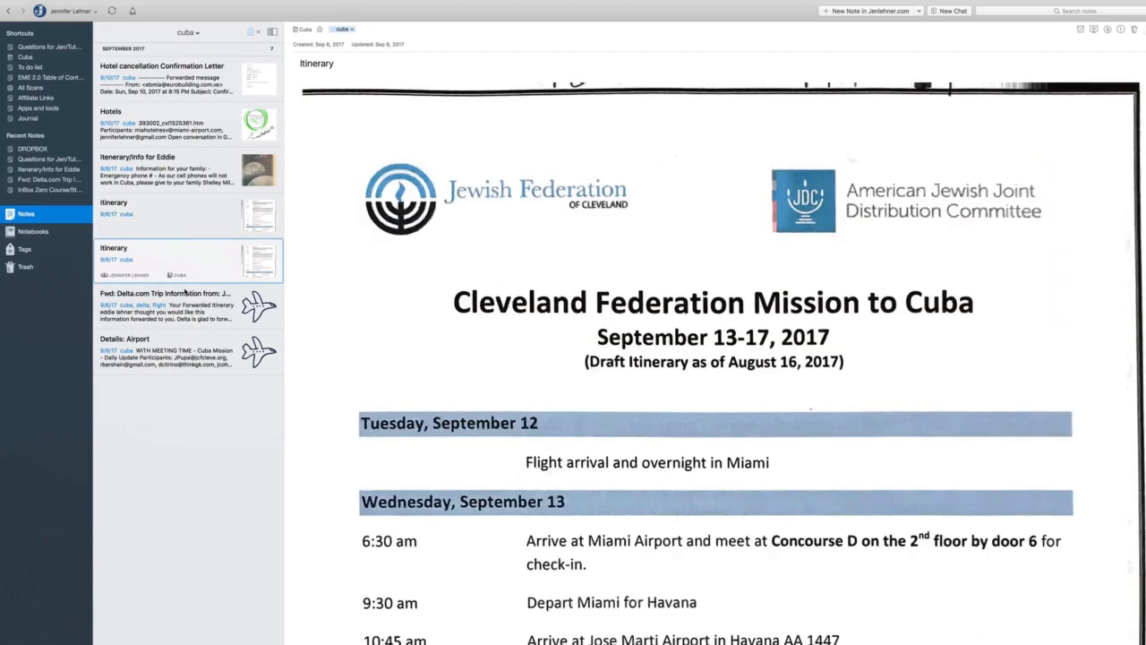
left_click(166, 304)
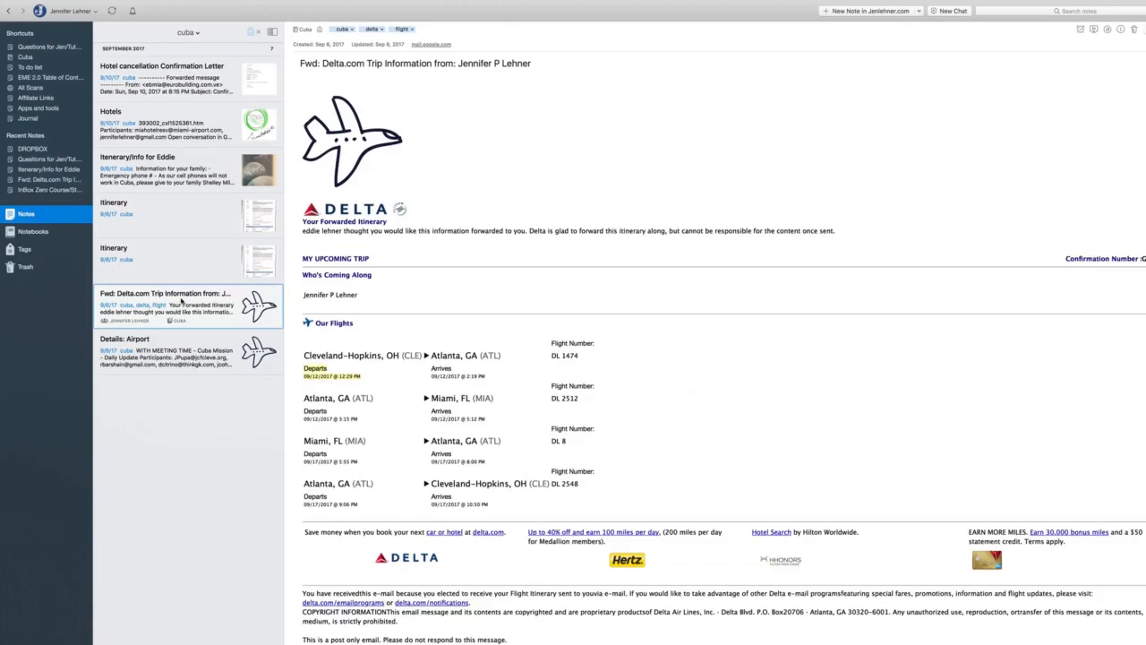